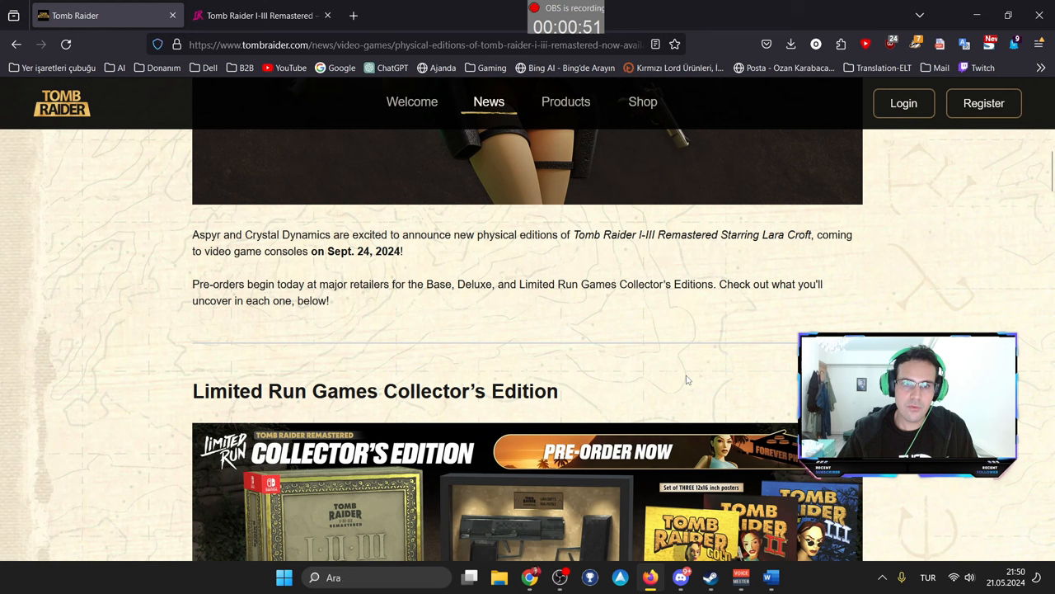
mouse_move(637, 330)
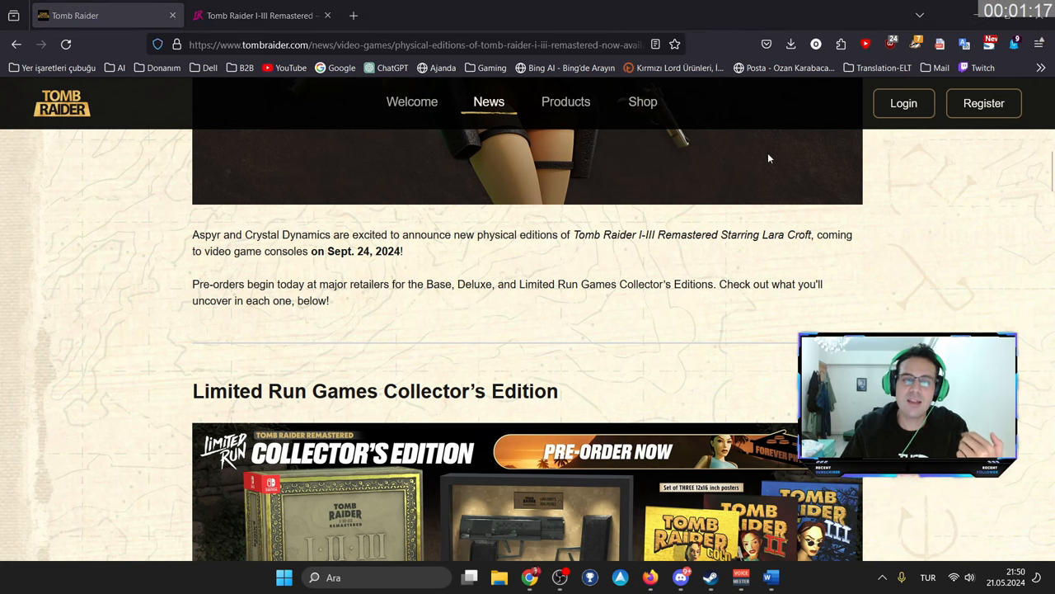
mouse_move(764, 178)
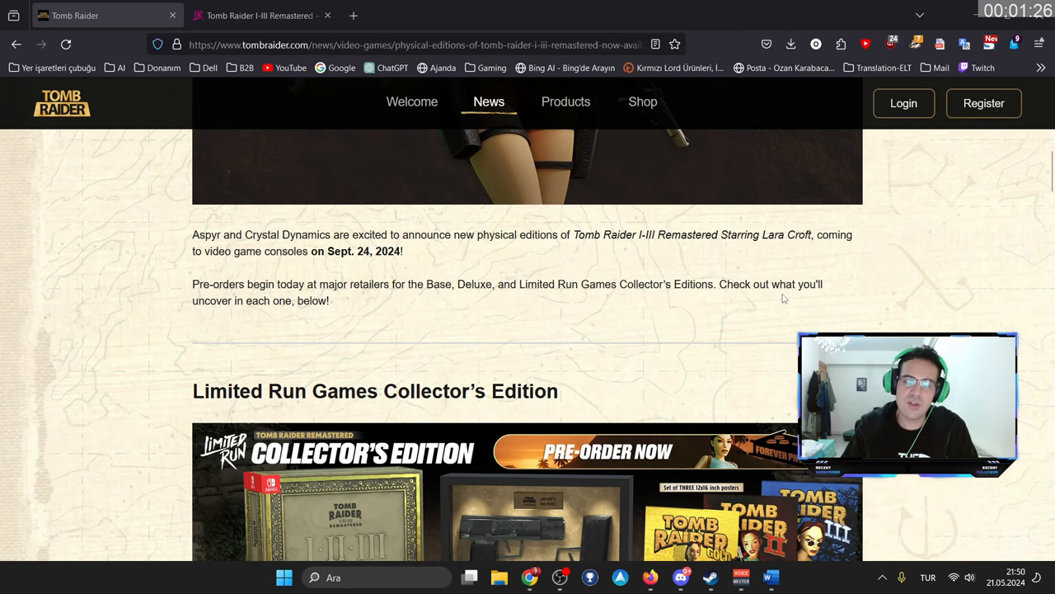
scroll("down", 3)
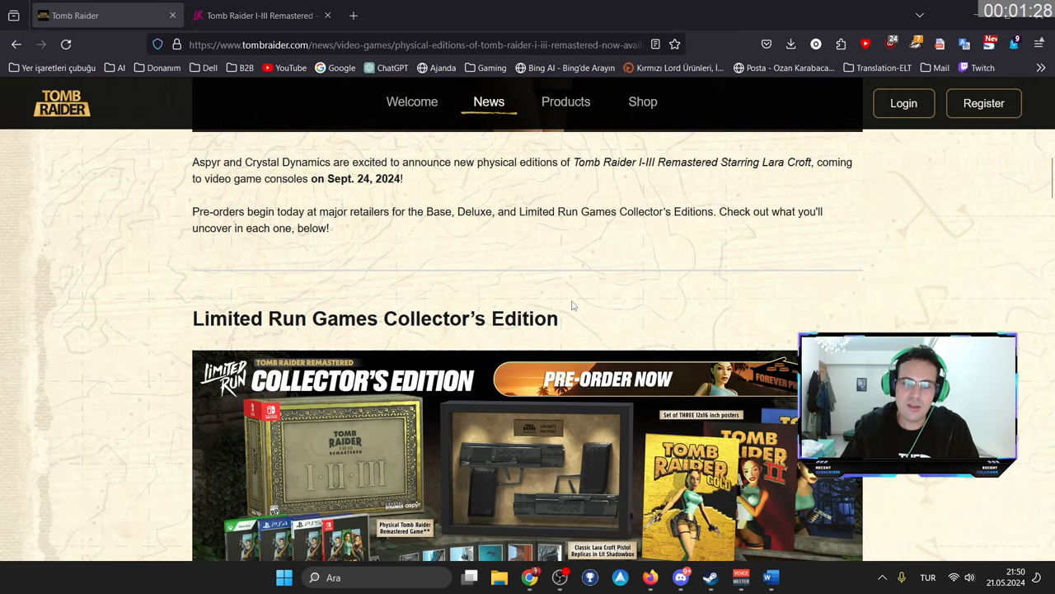
scroll("down", 3)
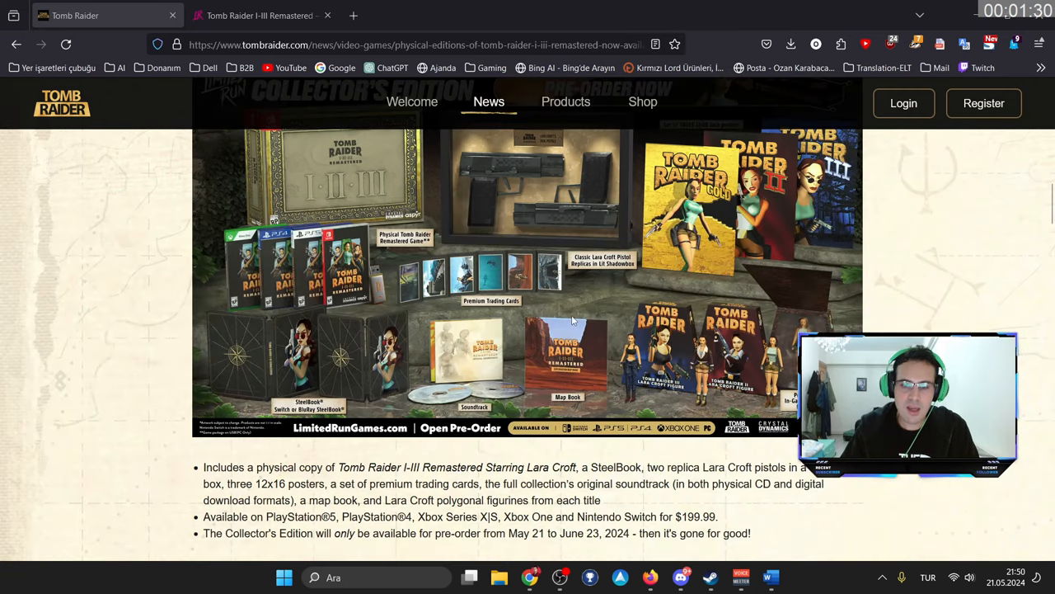
mouse_move(388, 395)
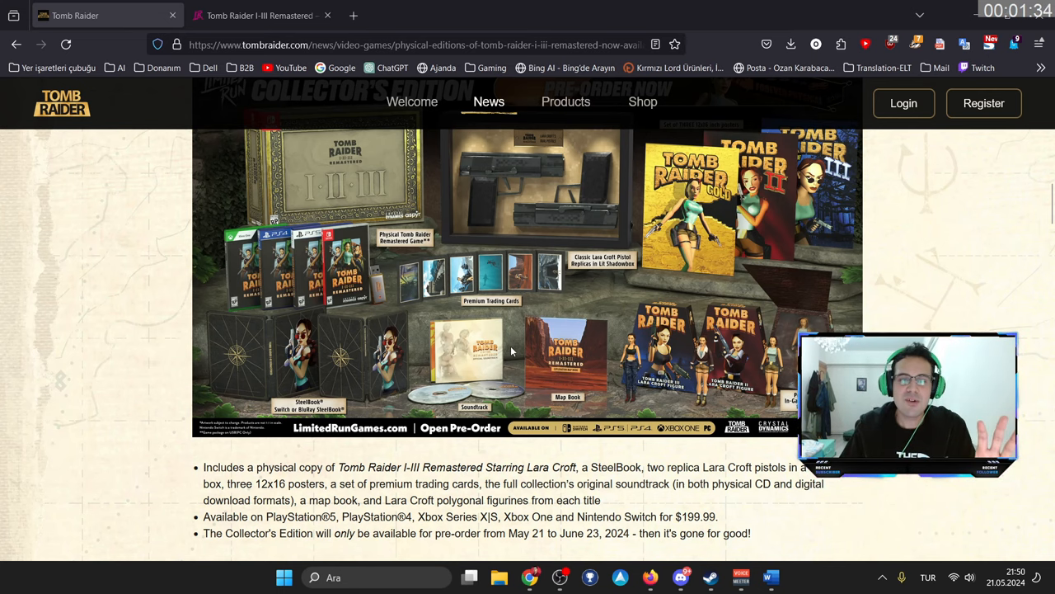
scroll("down", 3)
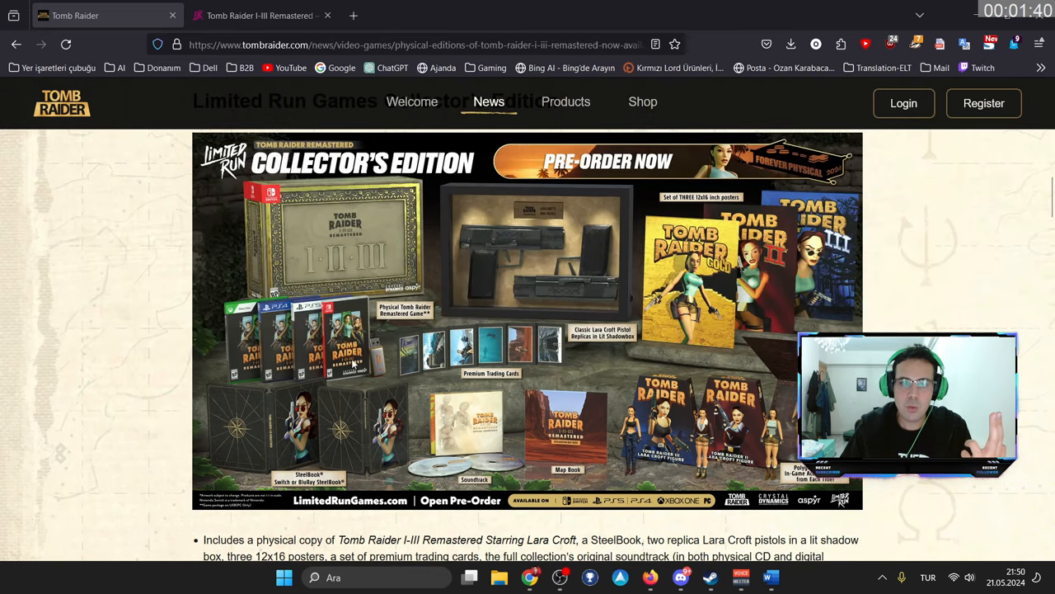
mouse_move(569, 286)
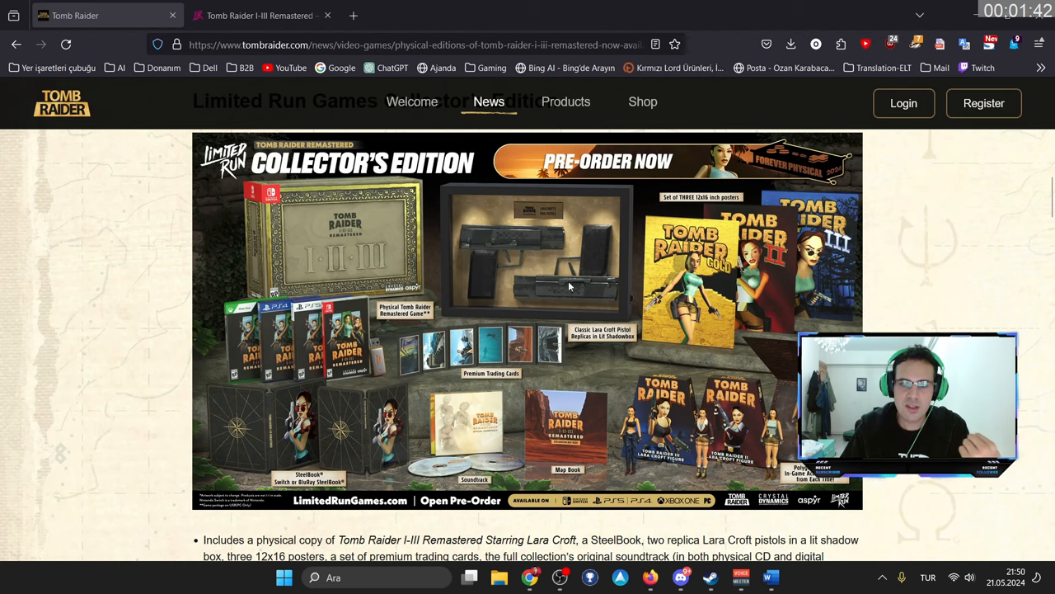
scroll("down", 3)
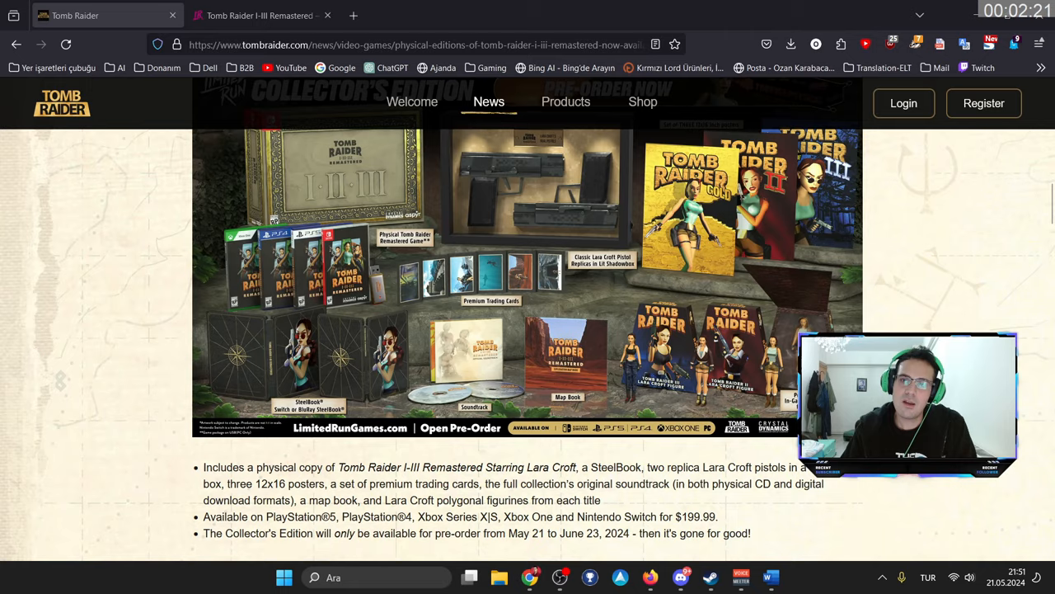
scroll("down", 3)
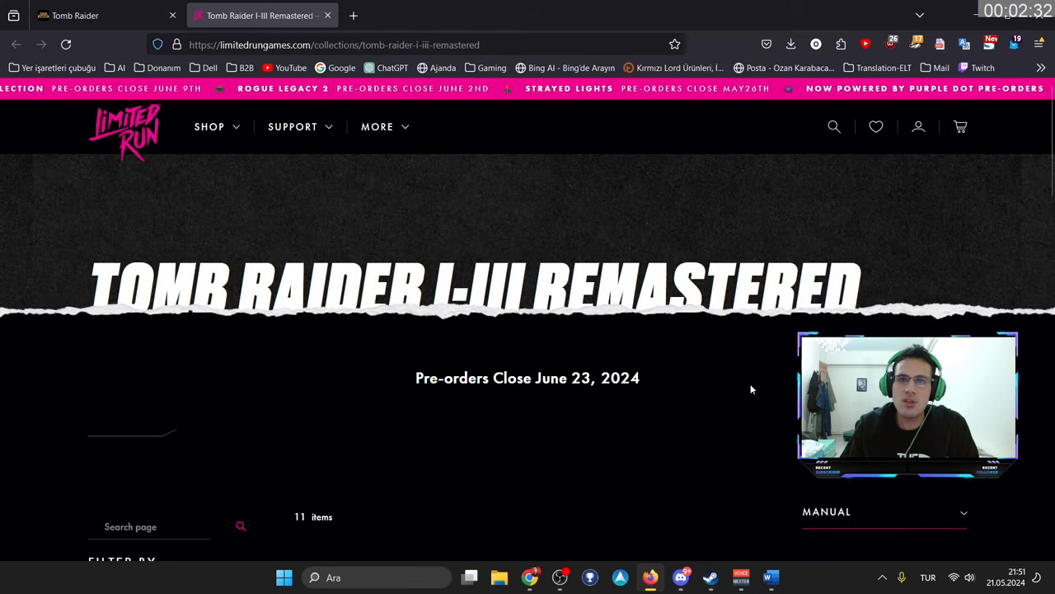
scroll("down", 3)
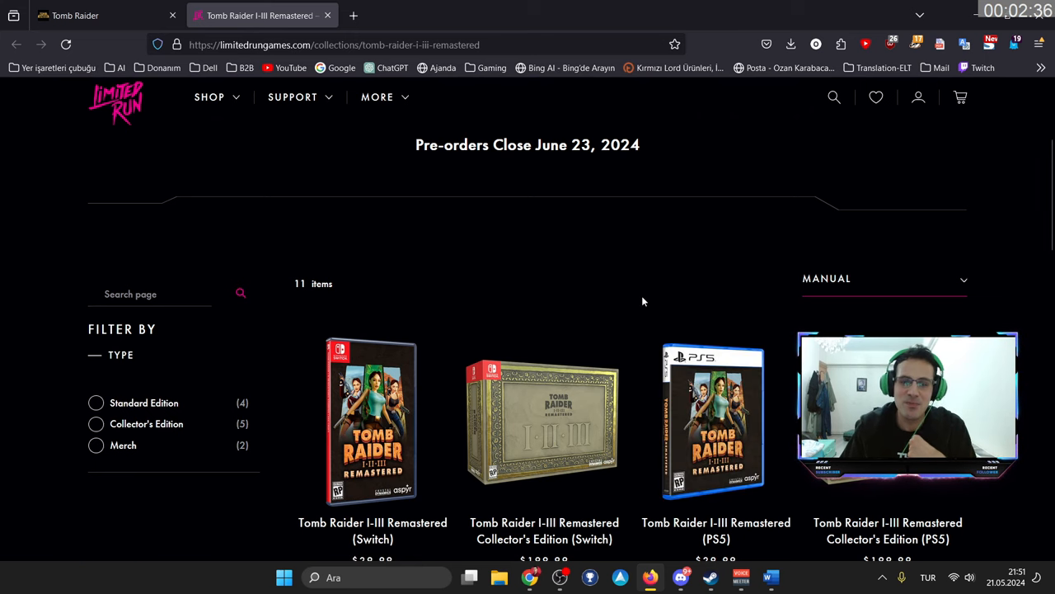
scroll("down", 3)
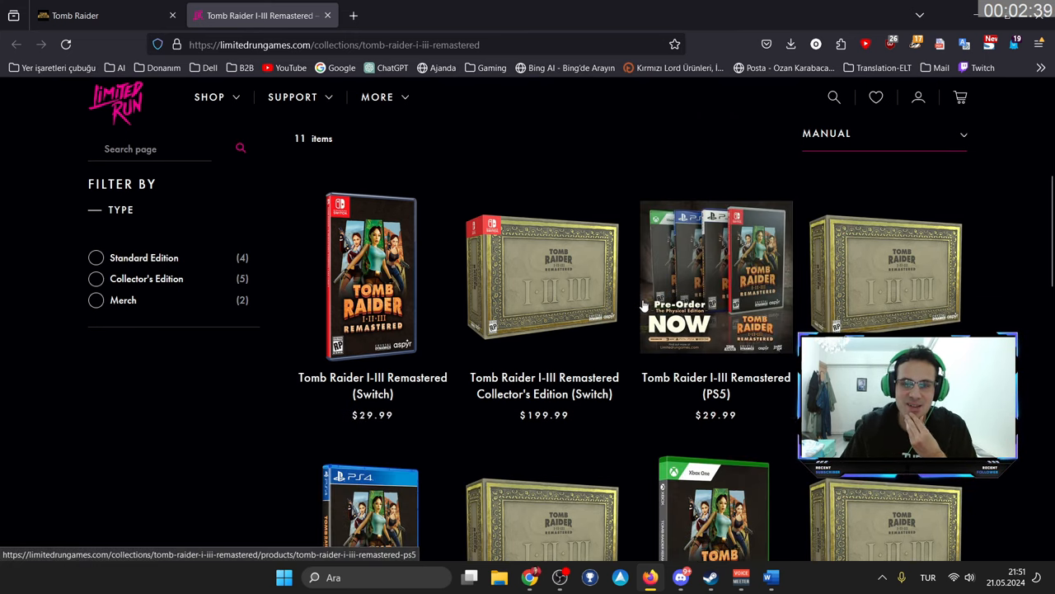
scroll("down", 3)
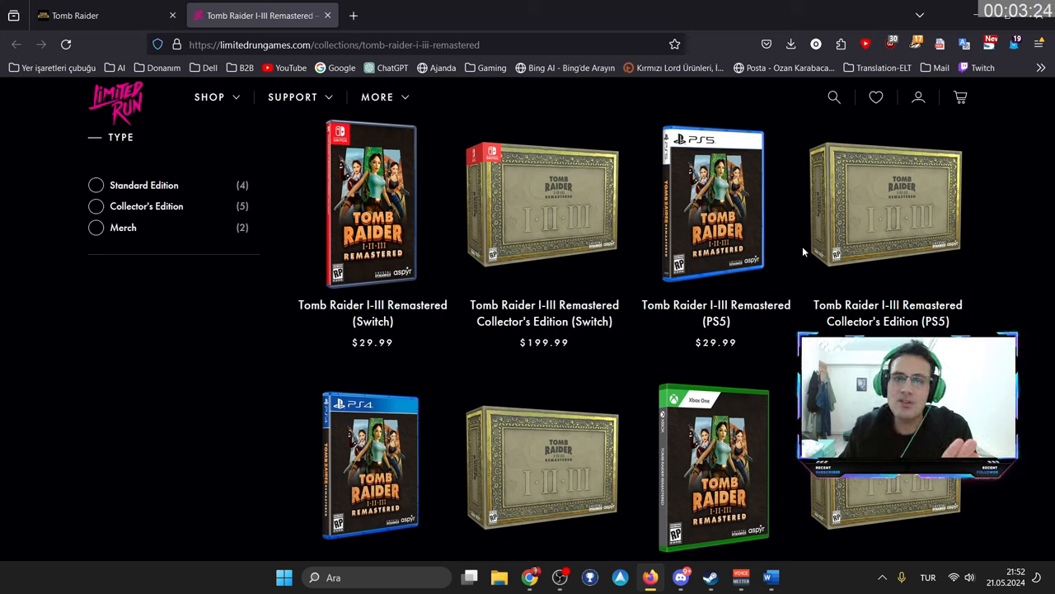
mouse_move(659, 354)
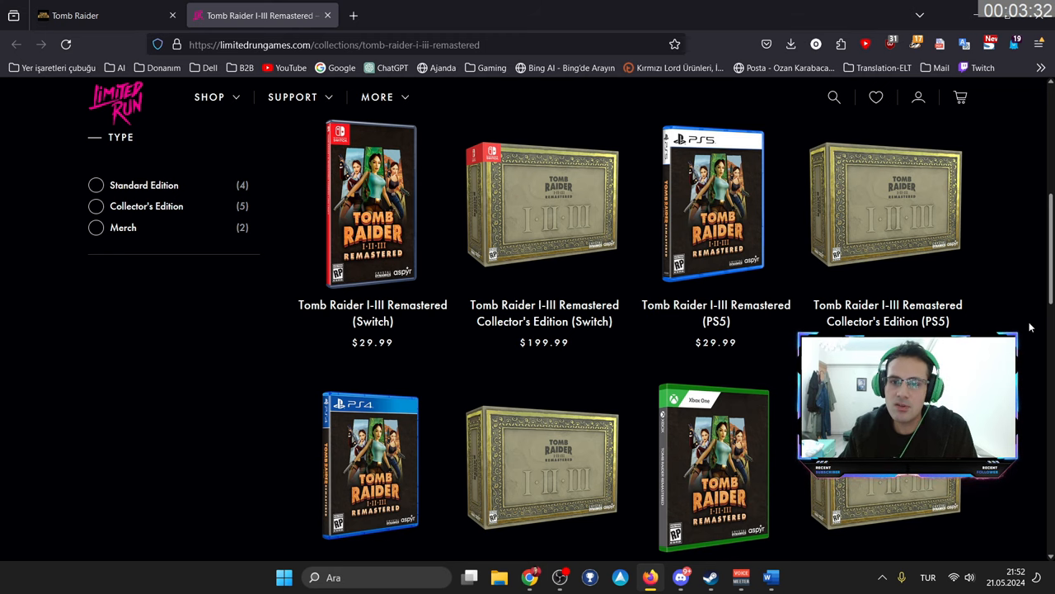
mouse_move(628, 336)
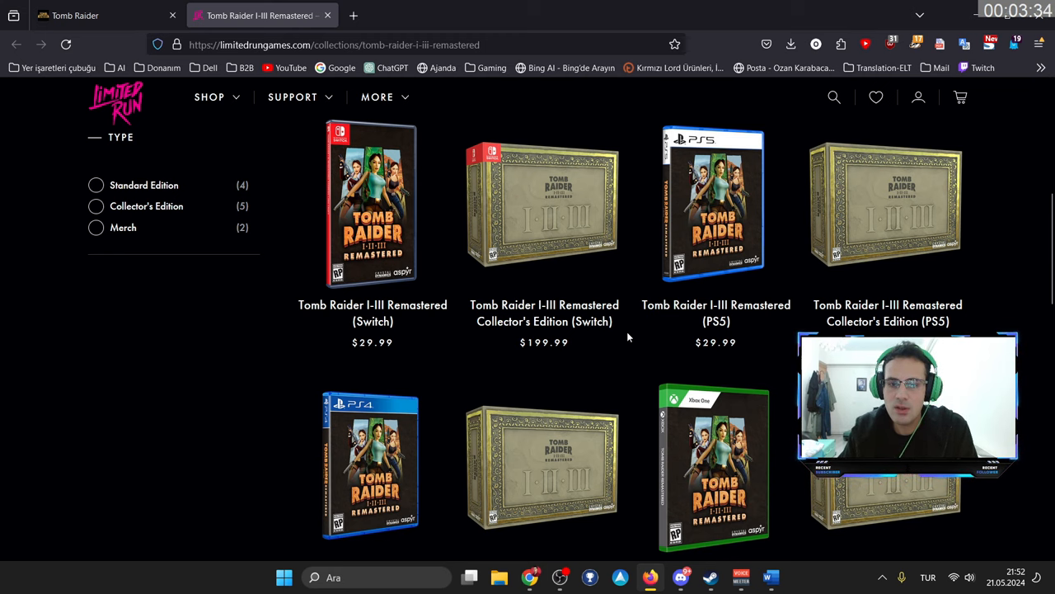
scroll("down", 3)
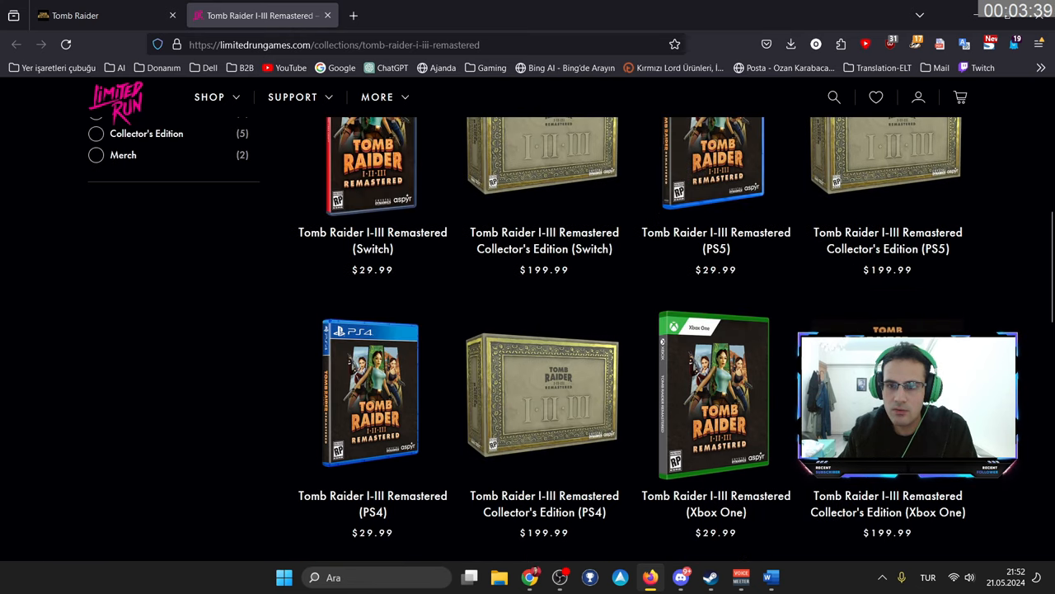
scroll("down", 3)
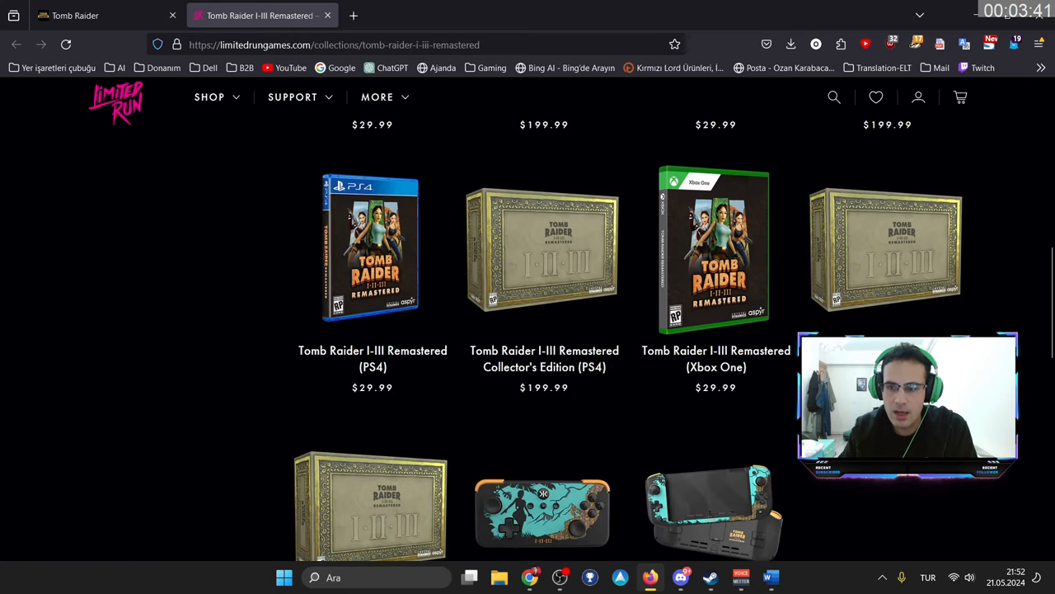
scroll("down", 3)
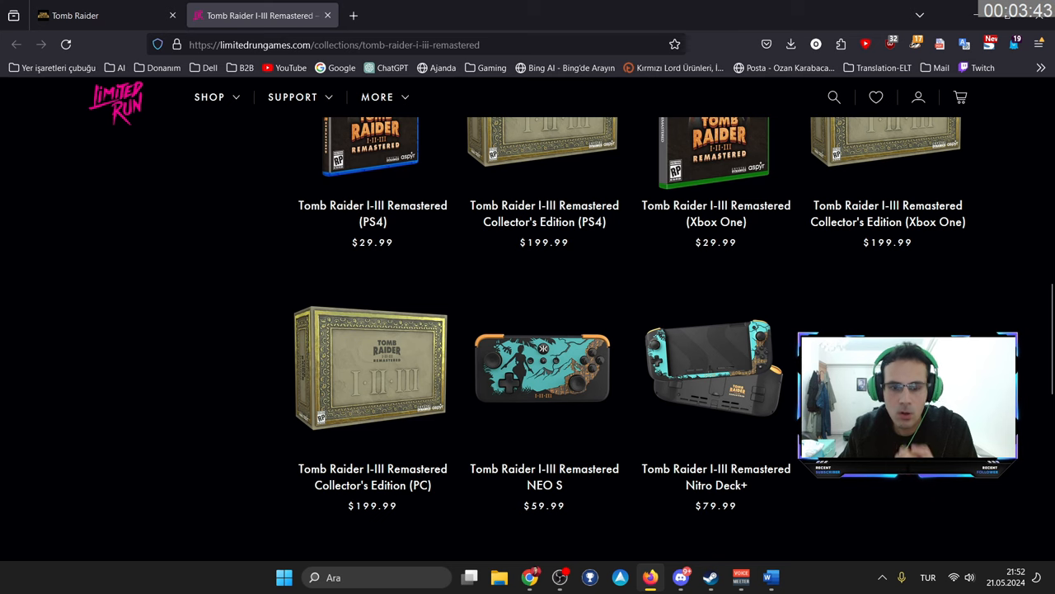
scroll("up", 3)
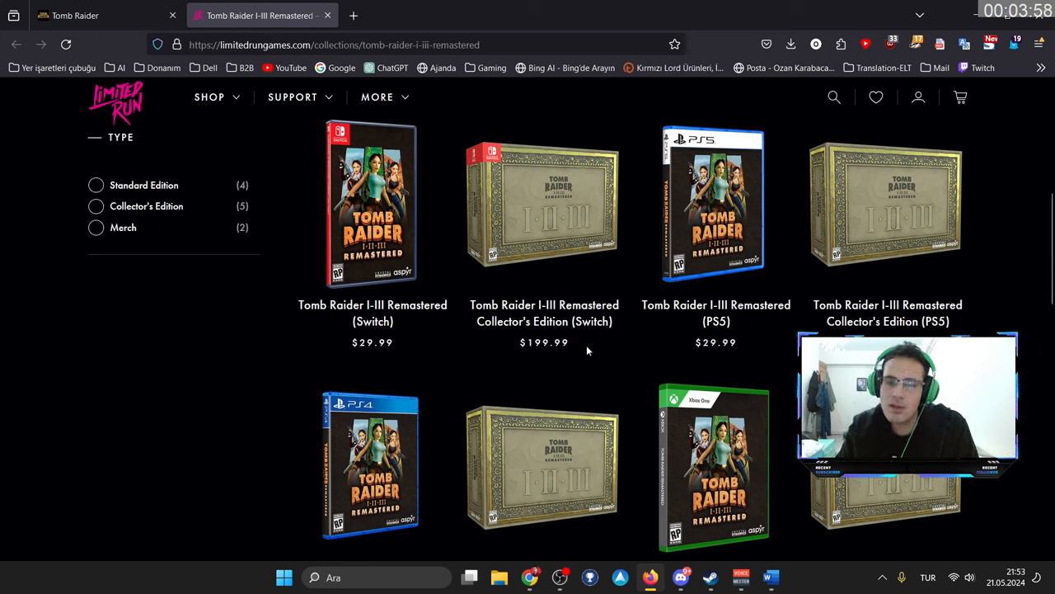
mouse_move(761, 370)
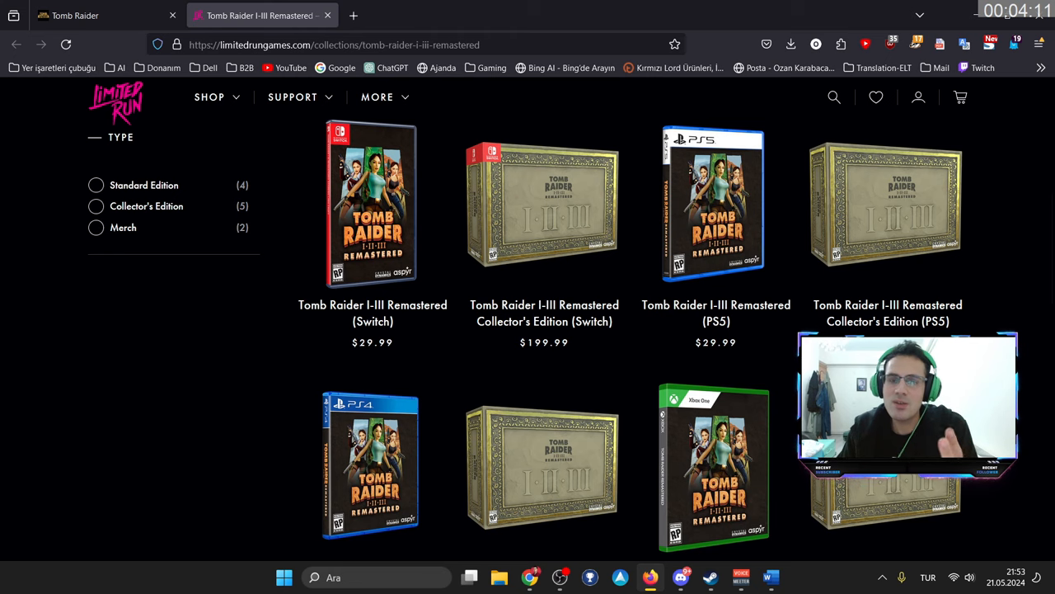
scroll("down", 3)
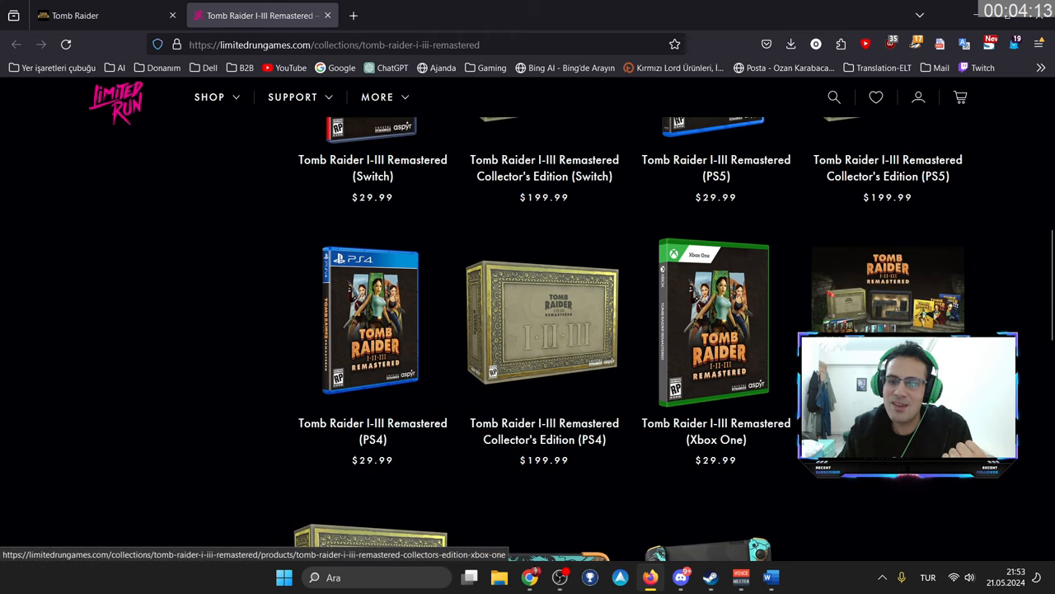
scroll("down", 3)
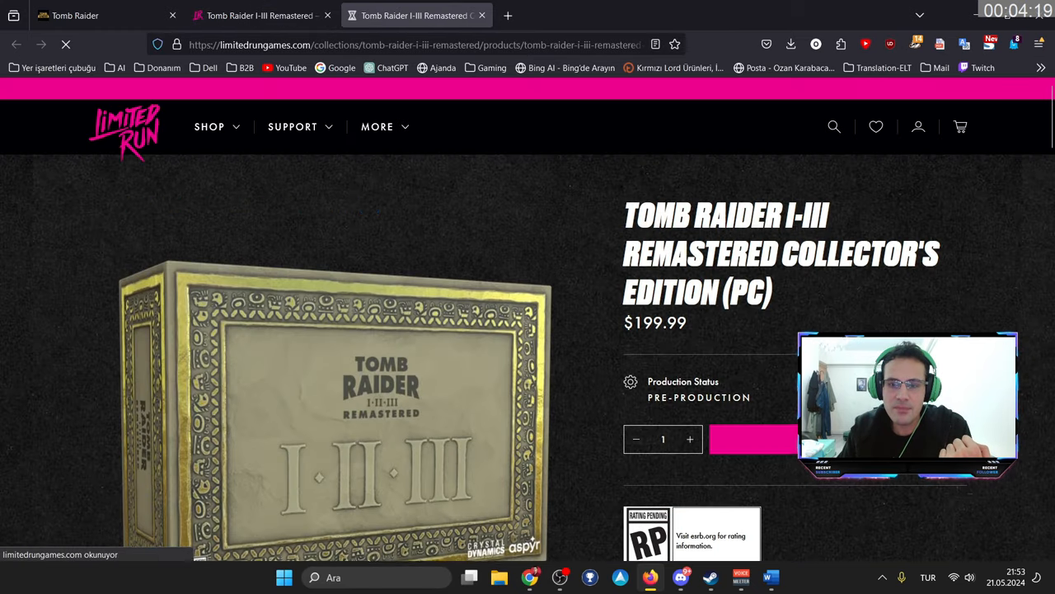
scroll("down", 3)
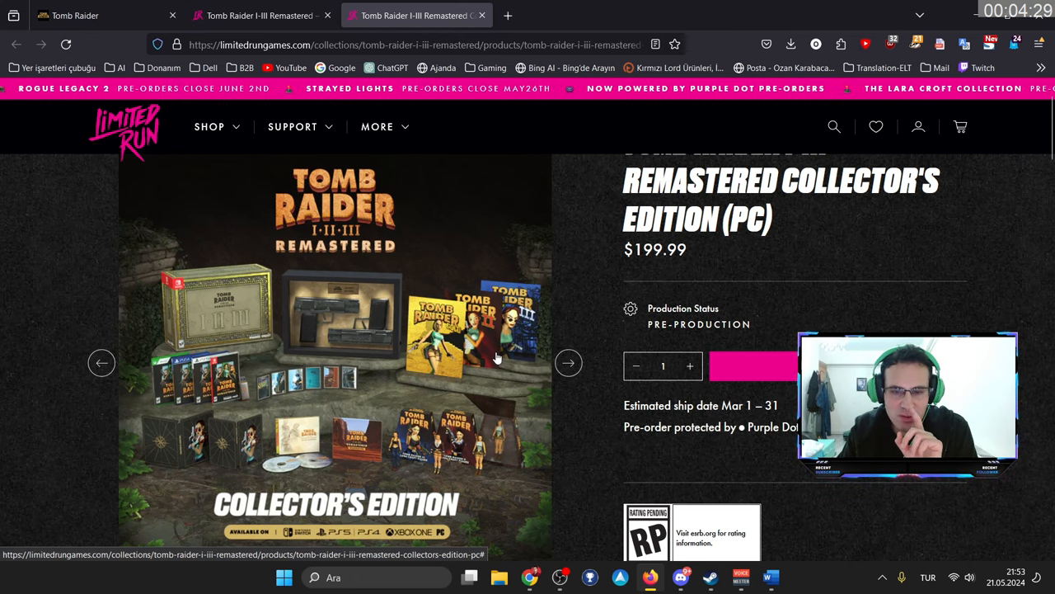
mouse_move(462, 328)
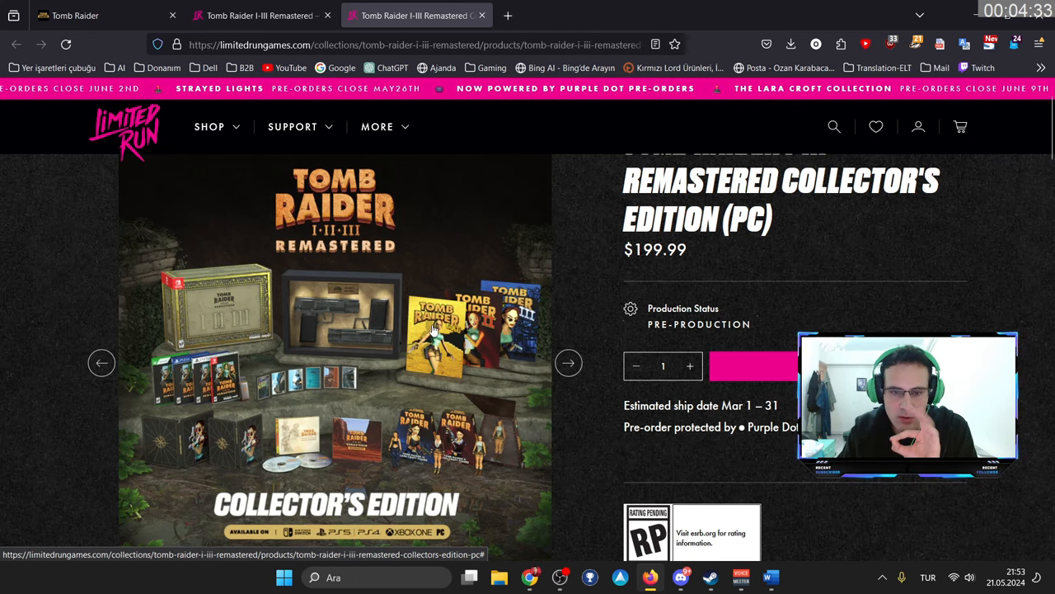
scroll("down", 3)
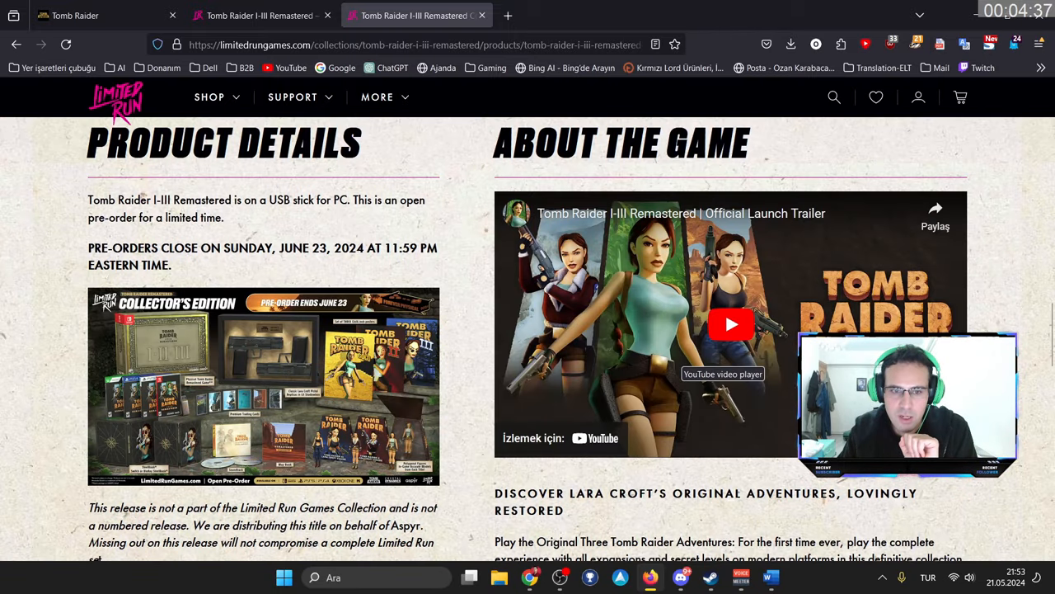
scroll("down", 3)
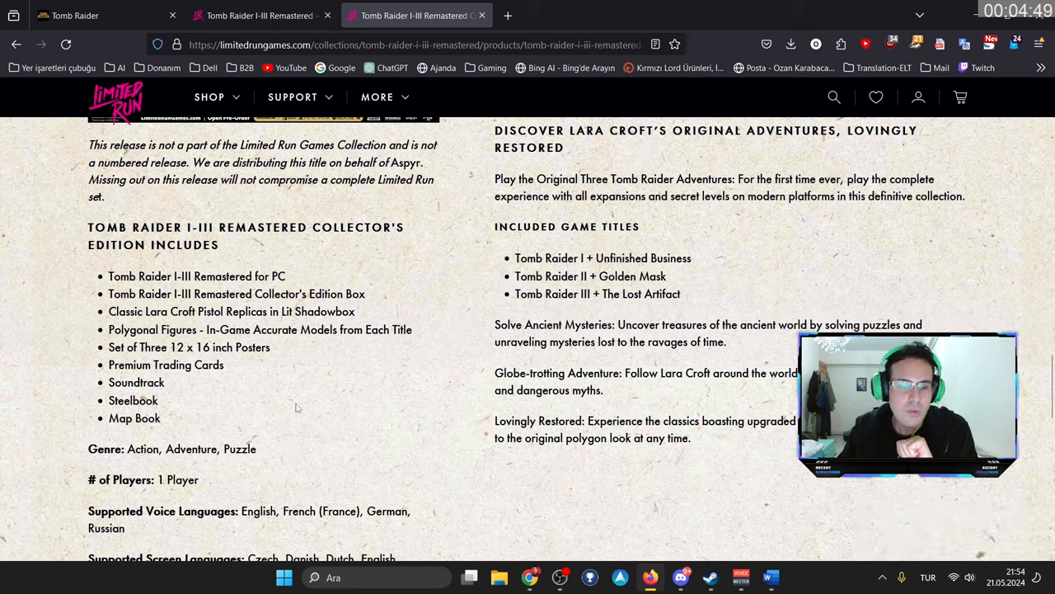
mouse_move(334, 408)
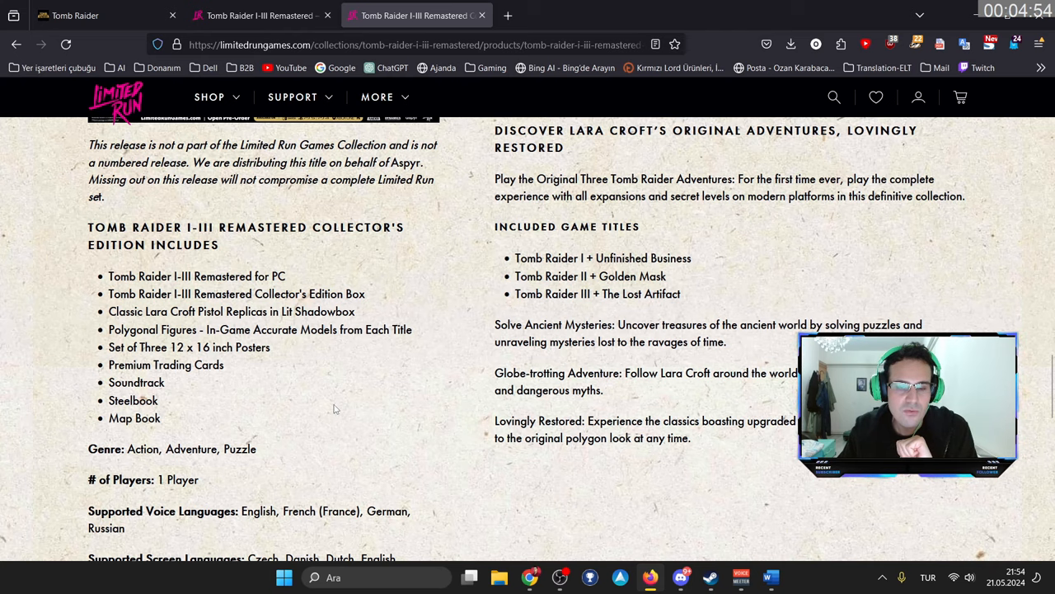
scroll("down", 3)
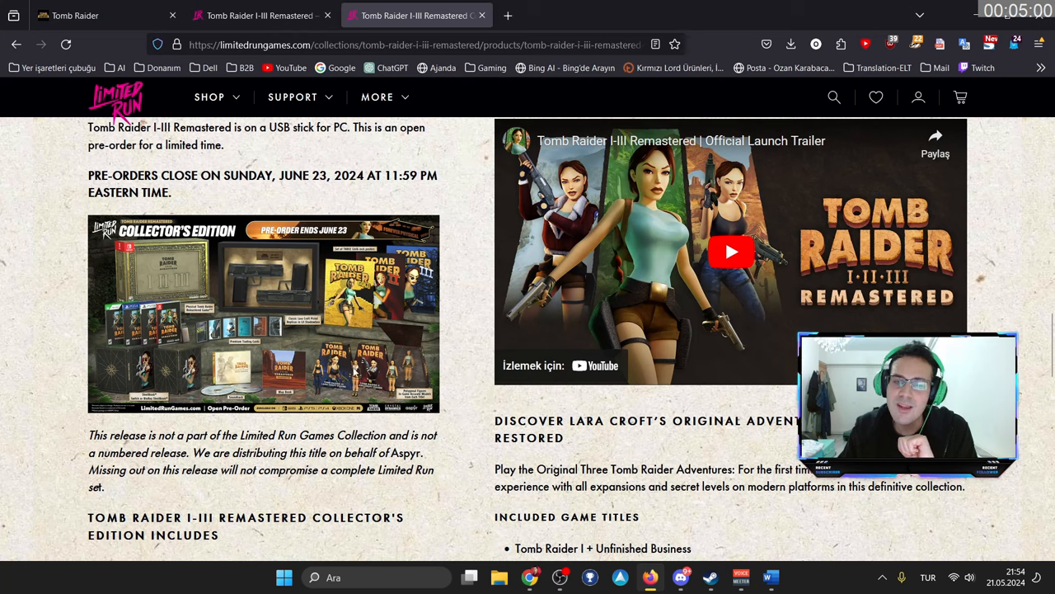
mouse_move(294, 356)
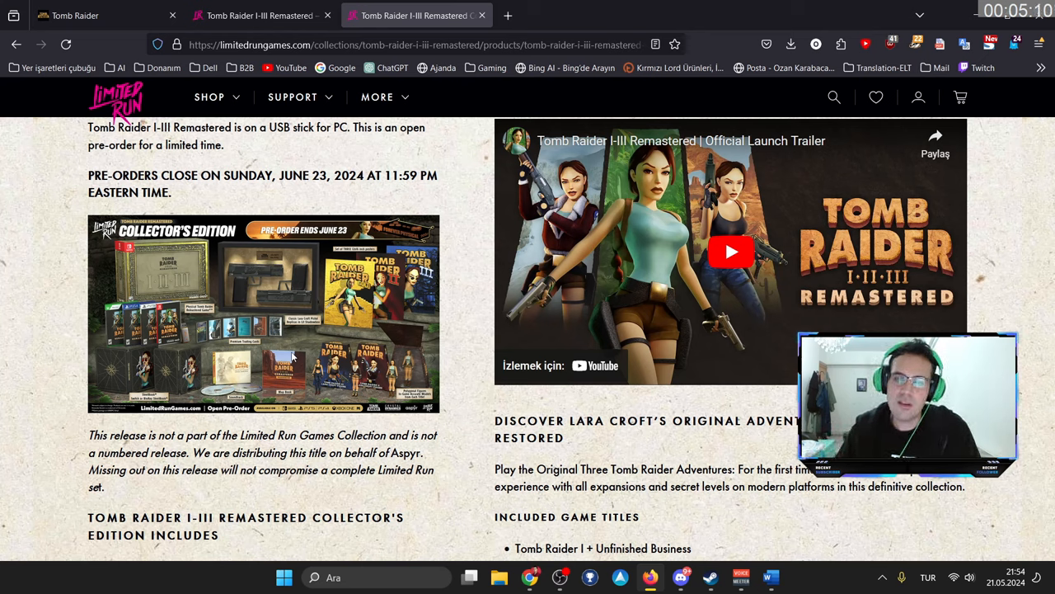
scroll("down", 3)
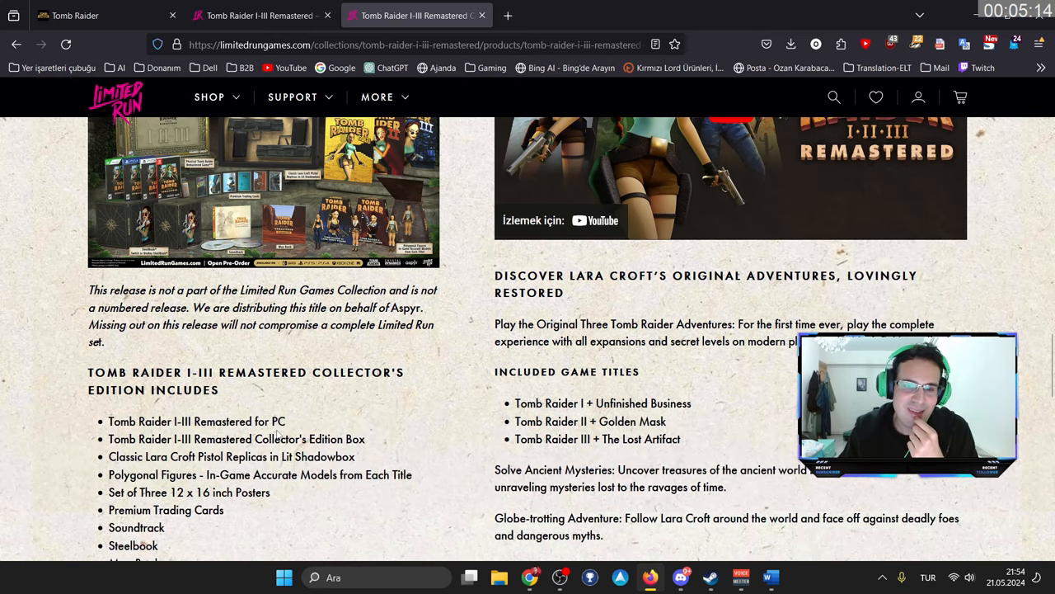
scroll("down", 3)
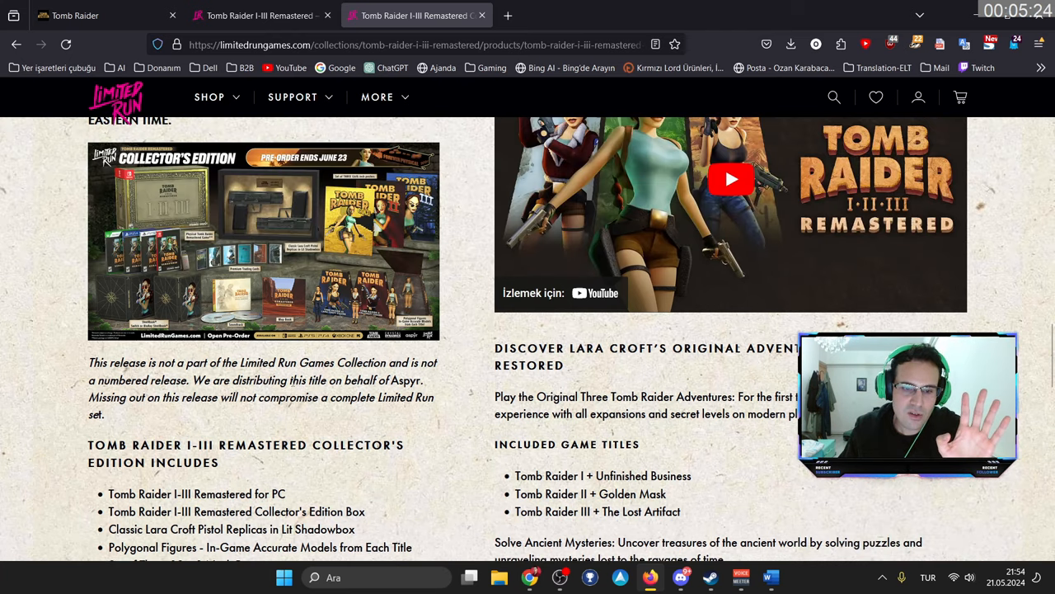
scroll("down", 3)
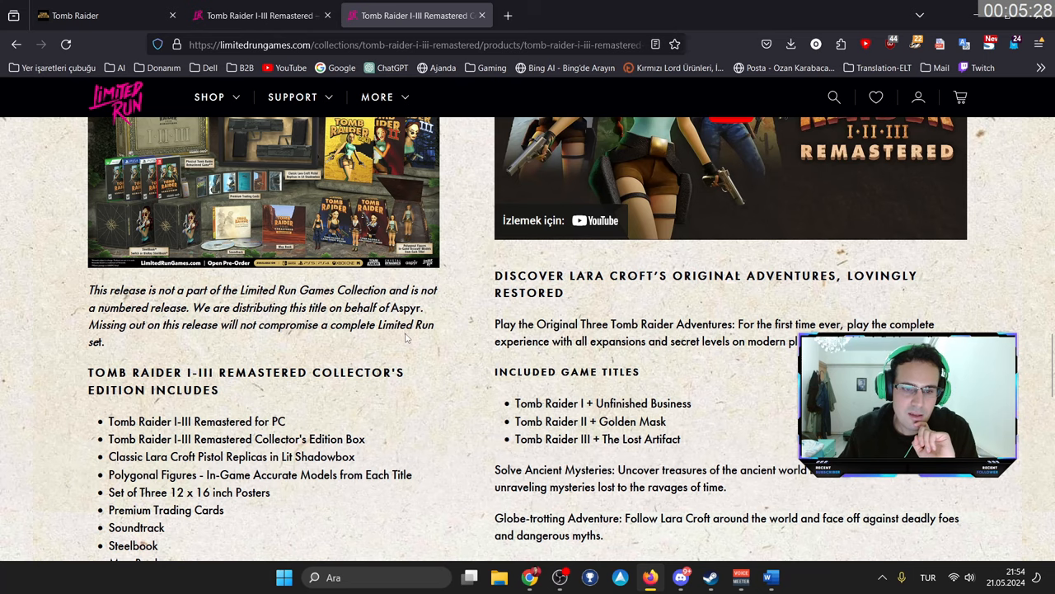
mouse_move(388, 337)
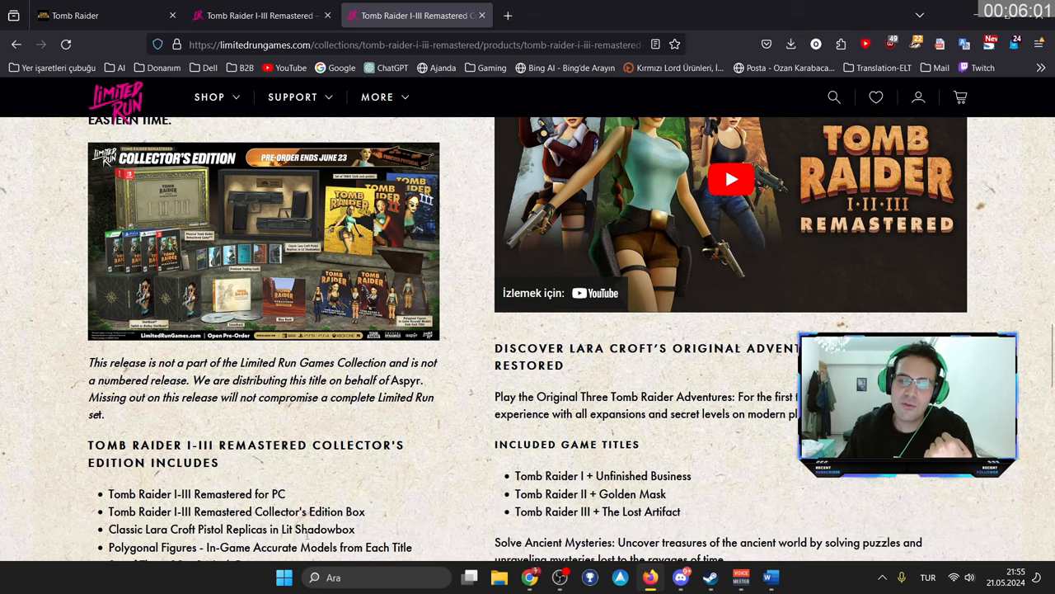
scroll("down", 3)
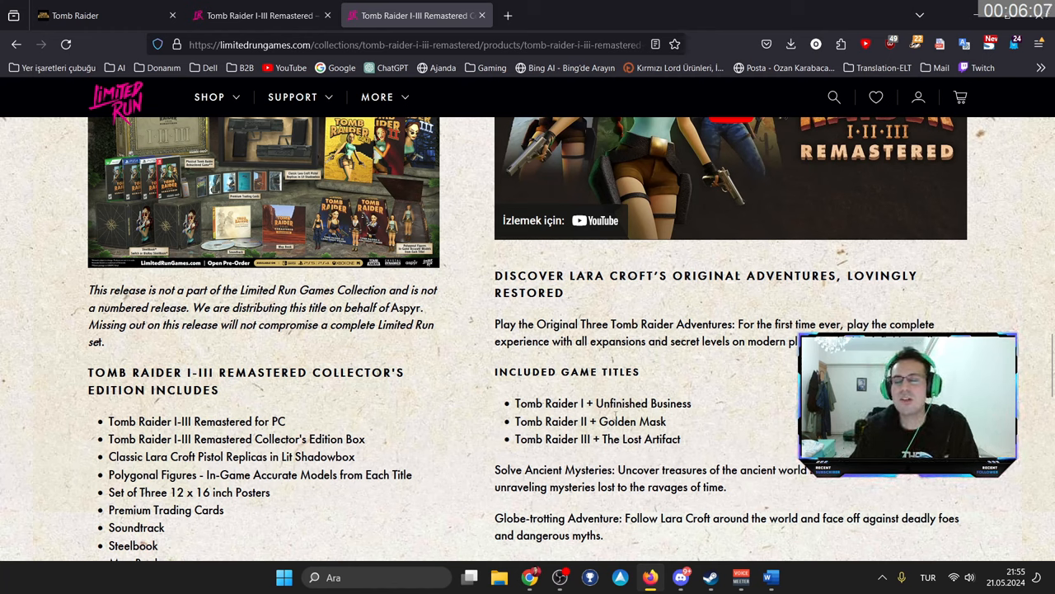
mouse_move(720, 420)
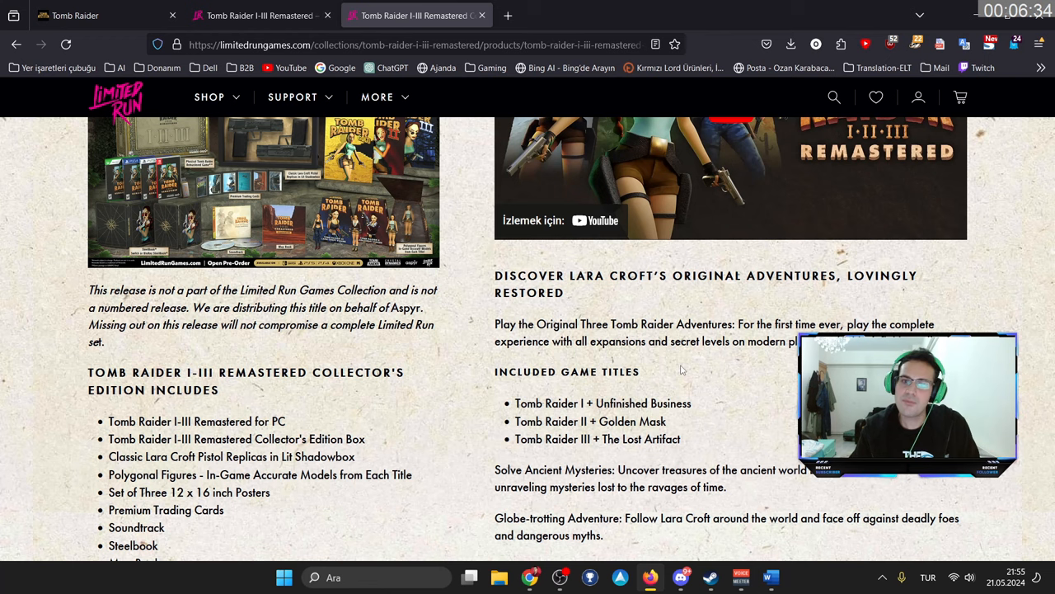
scroll("down", 3)
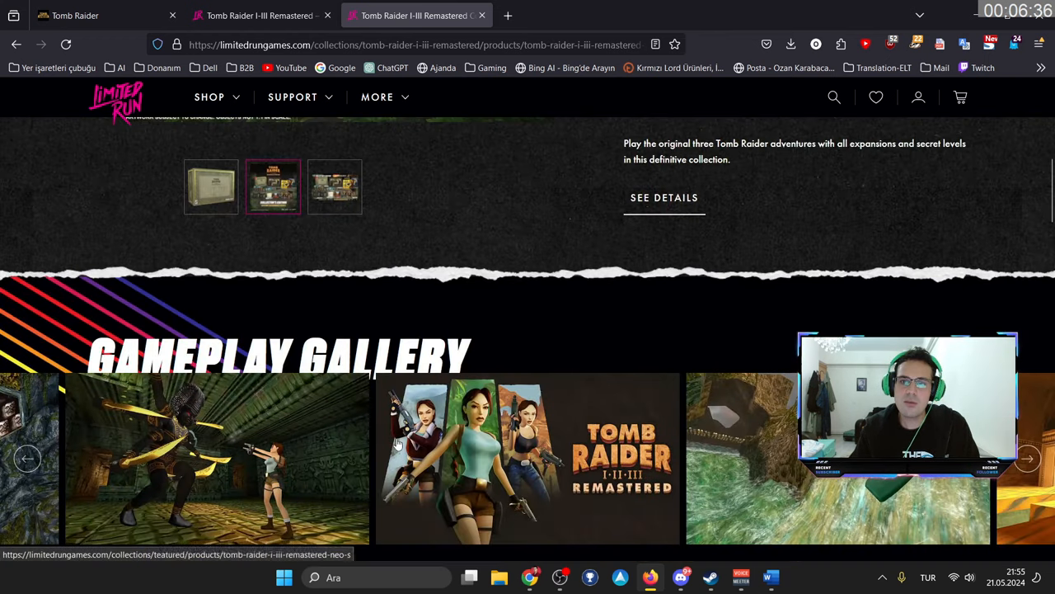